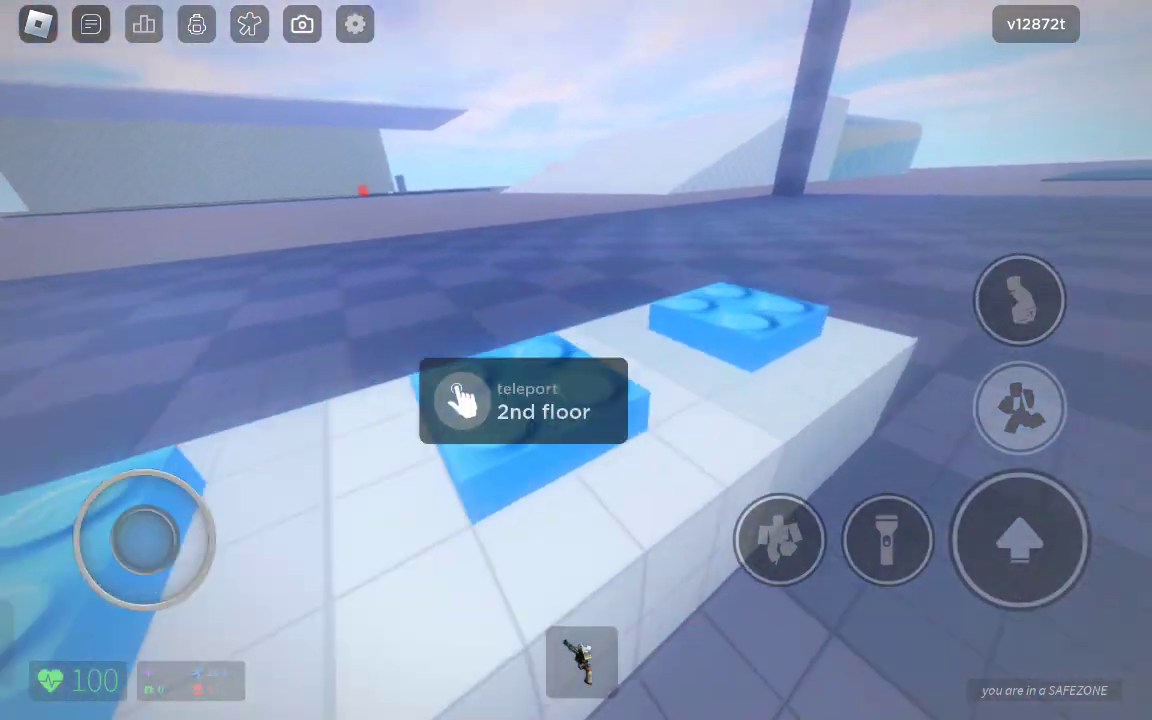
# Open the chat window from the top-bar chat icon
pyautogui.click(462, 405)
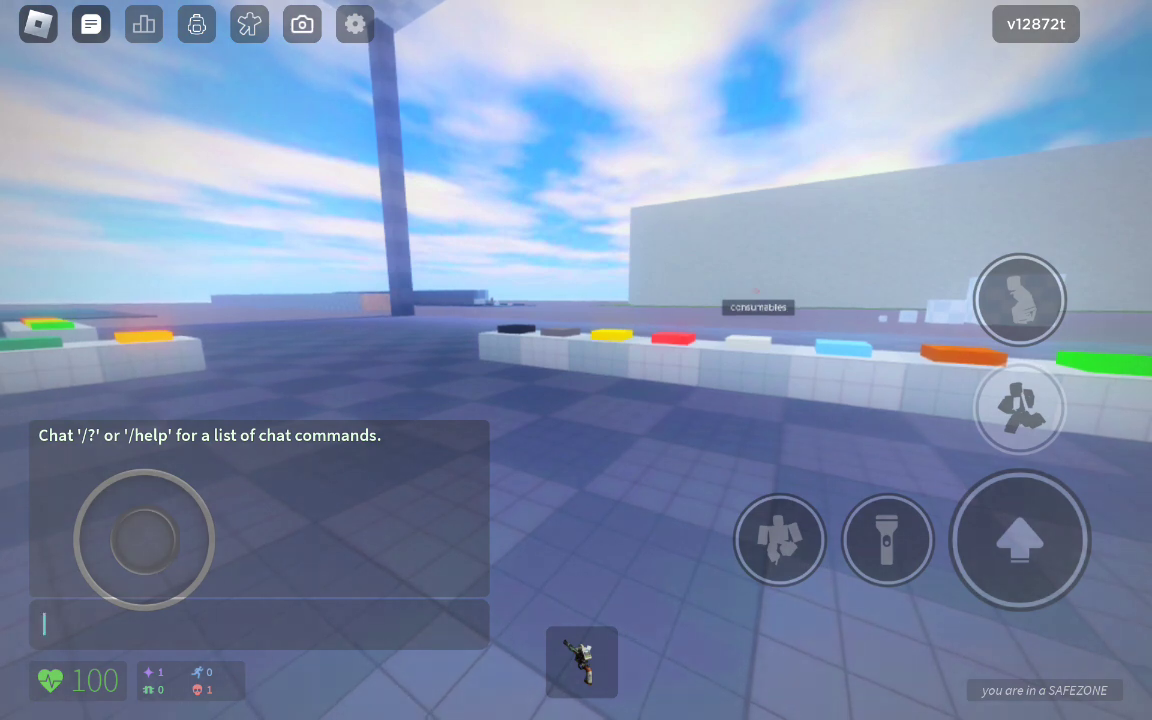
# Post 'buy private server for 30 roux' in the game chat
pyautogui.click(258, 623)
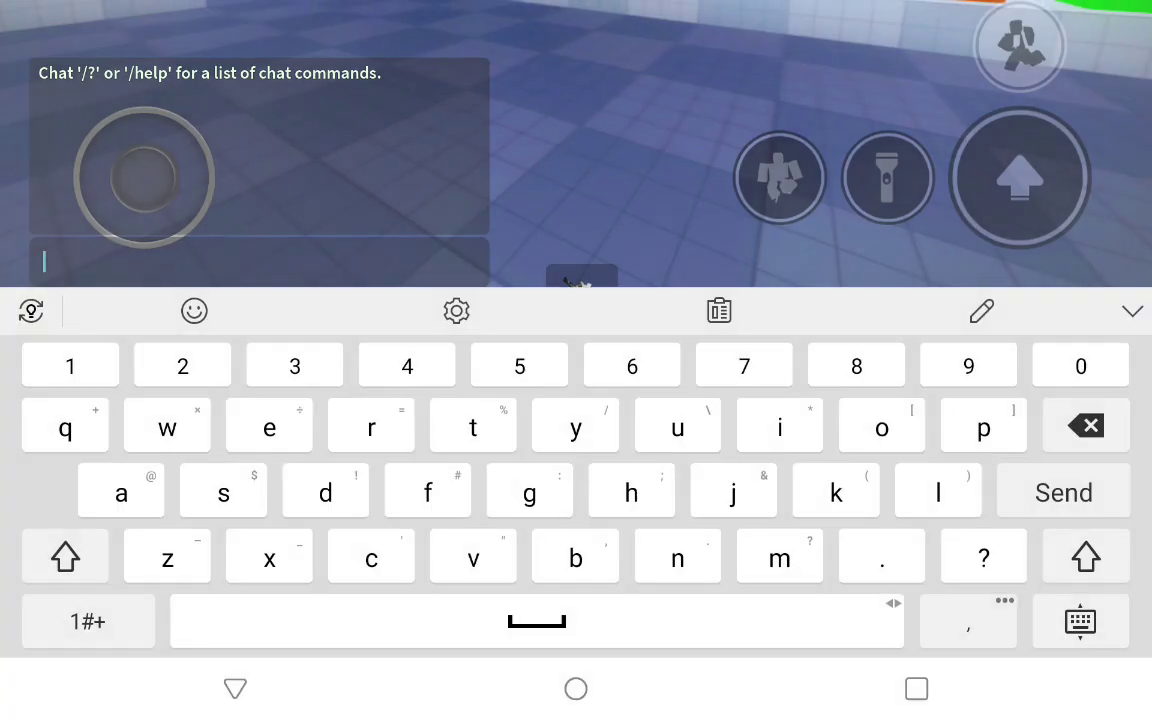
pyautogui.write('buy a priv')
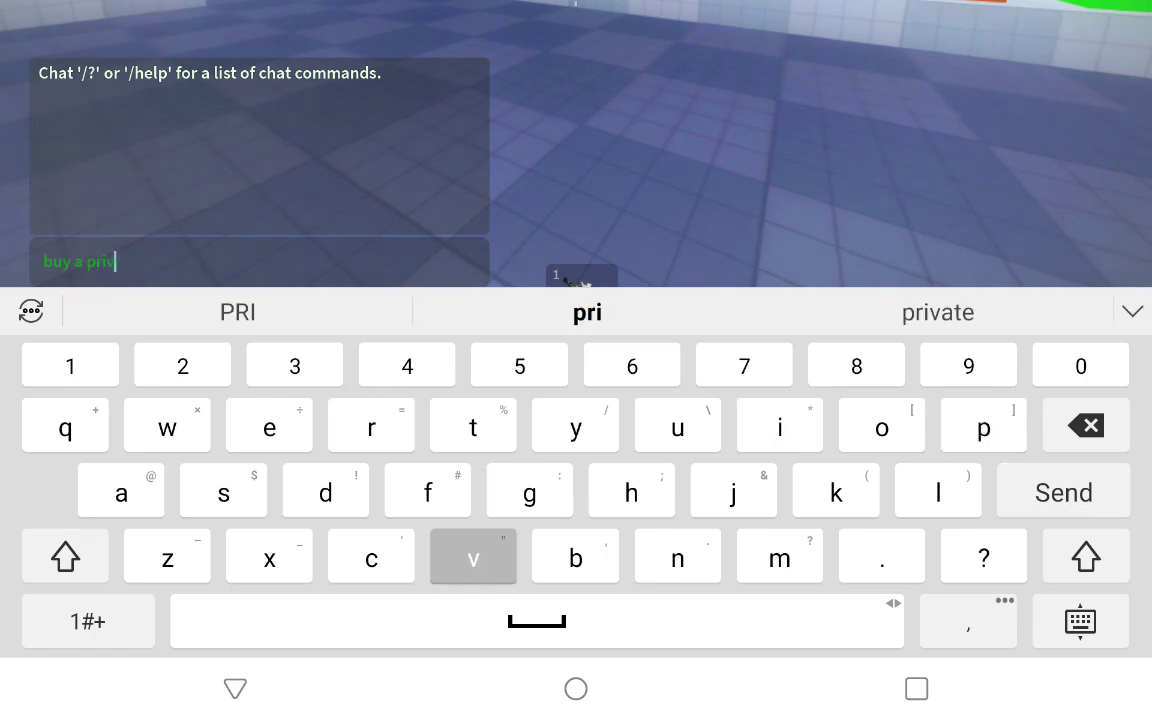
pyautogui.click(938, 312)
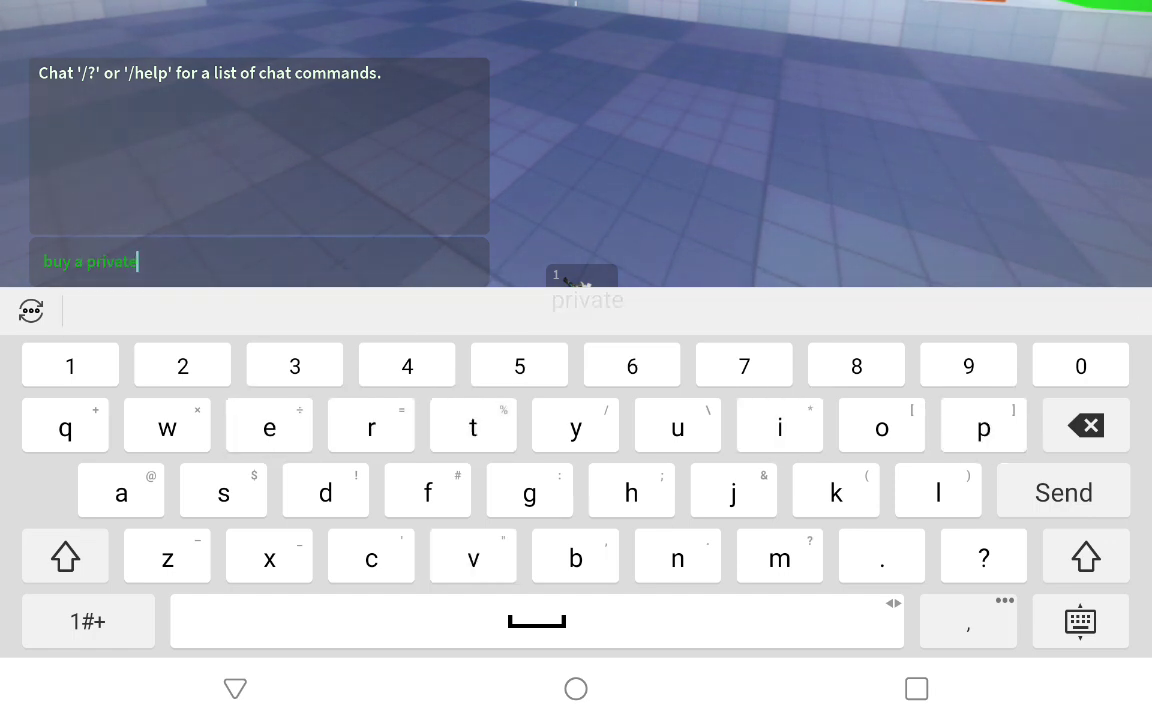
pyautogui.write('server for 30')
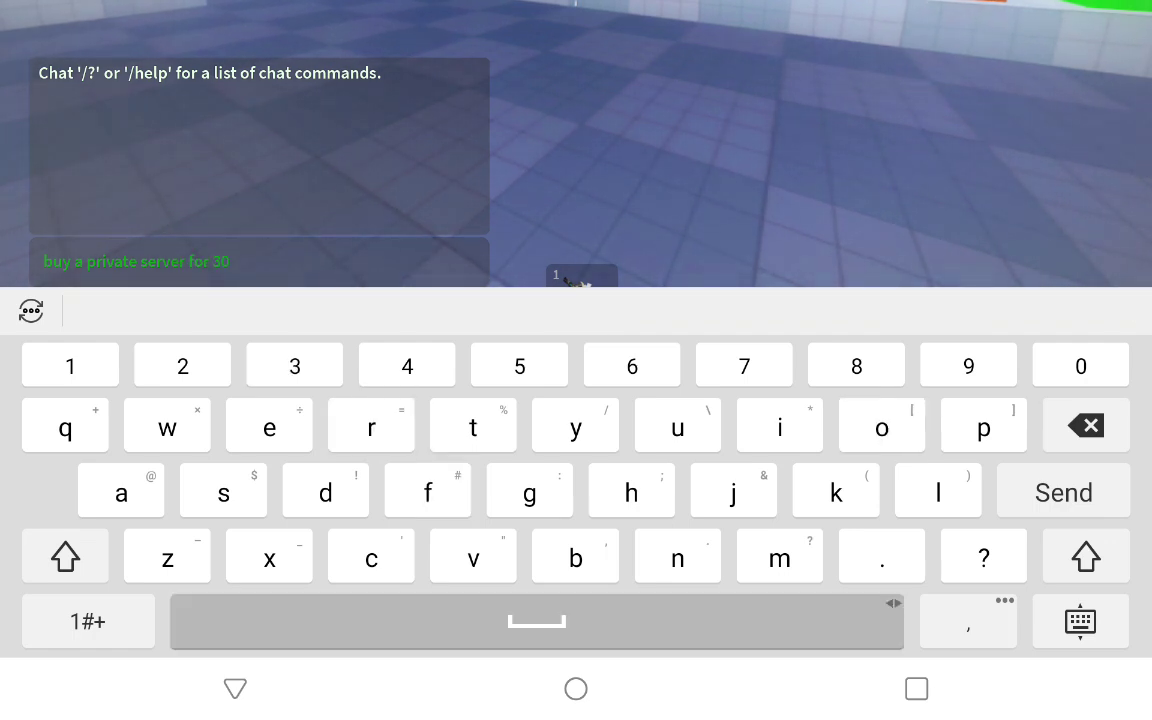
pyautogui.write('roux on this game no')
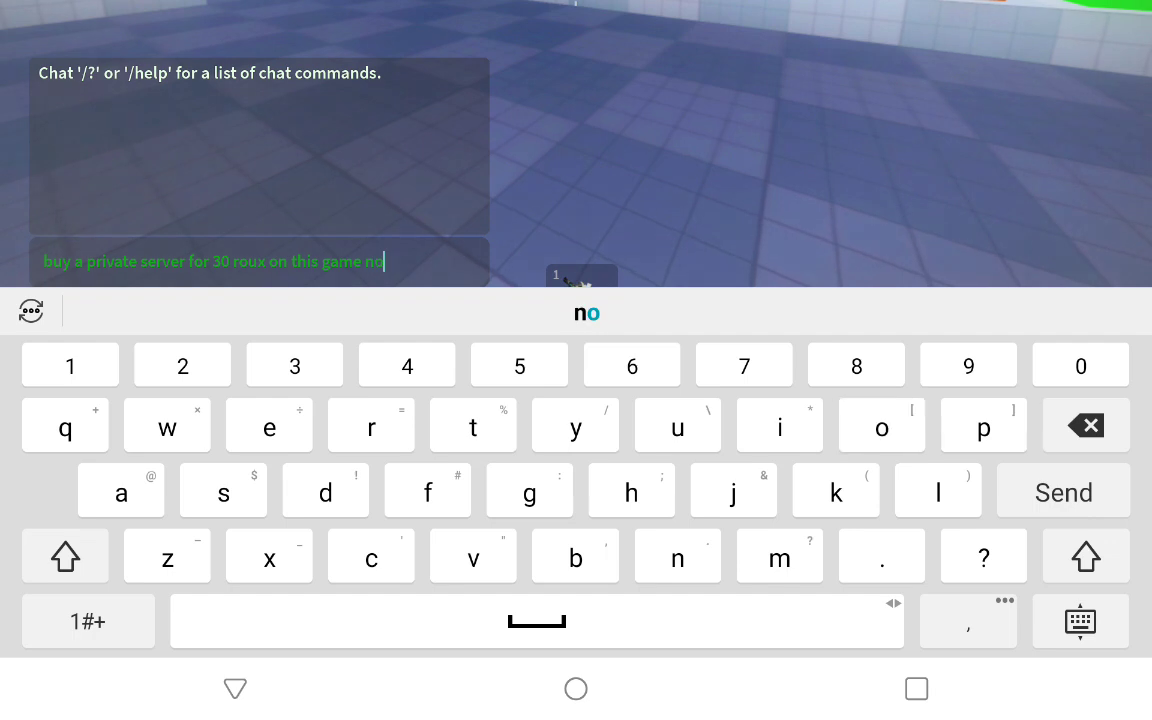
pyautogui.click(1063, 491)
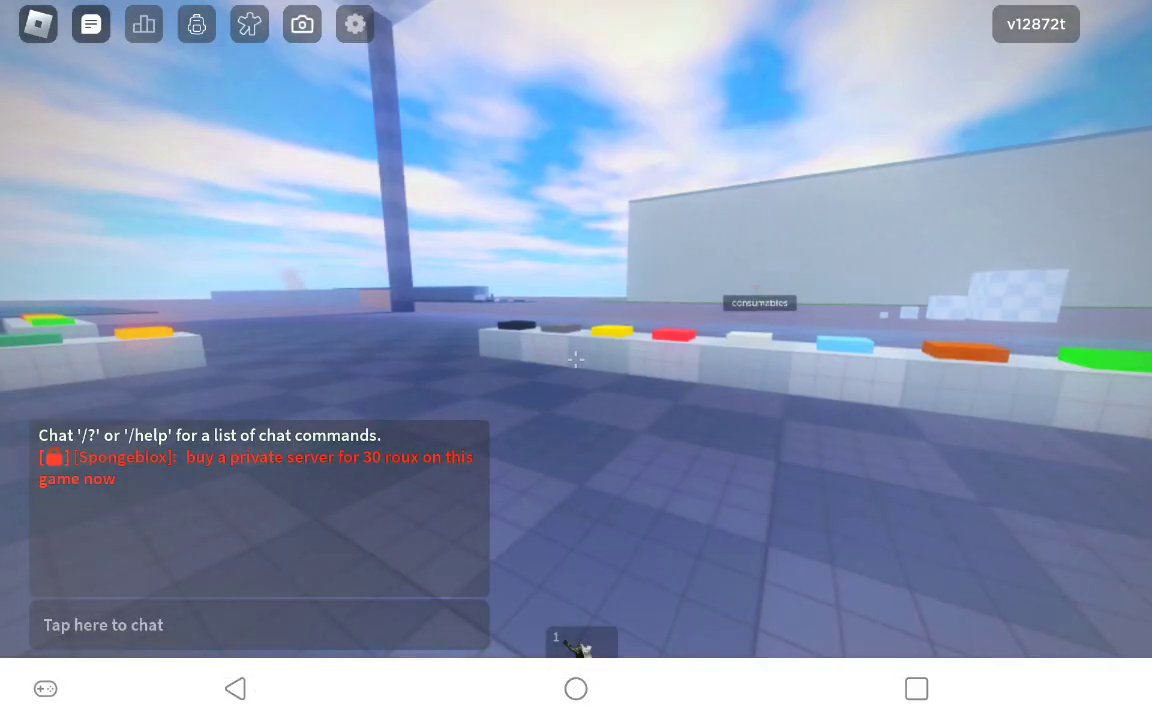